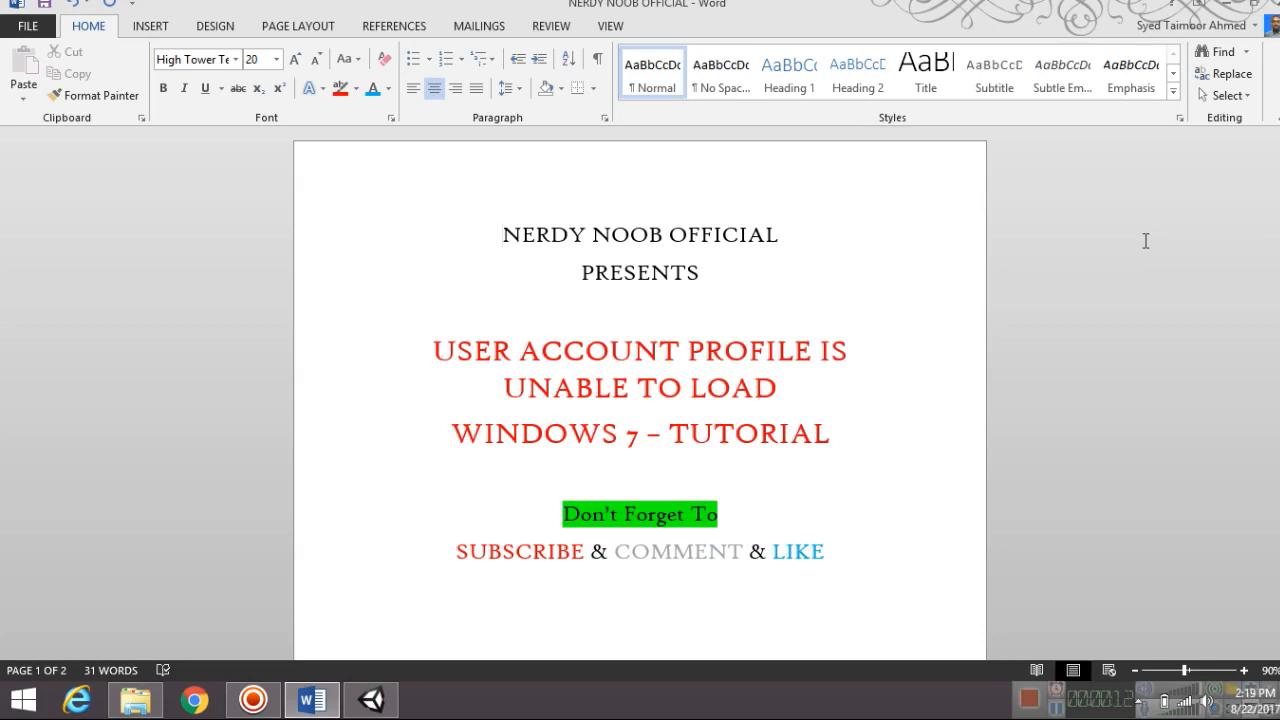
pyautogui.click(504, 234)
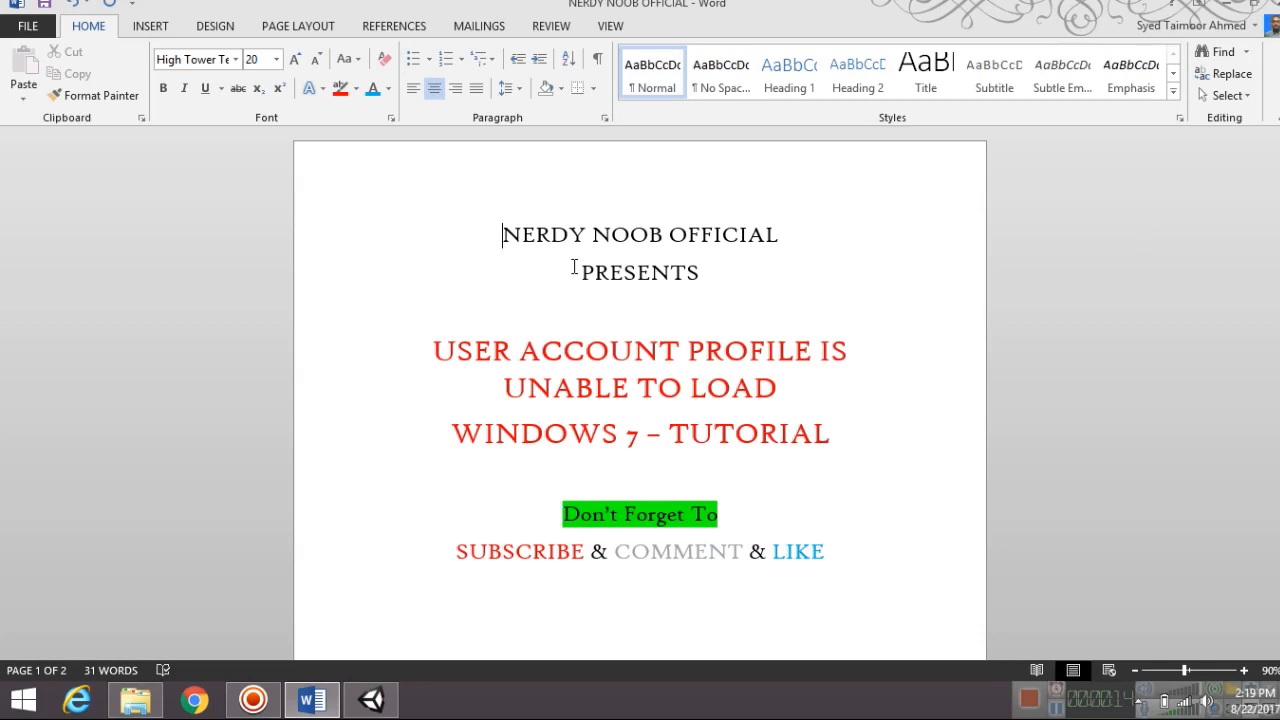
pyautogui.click(772, 350)
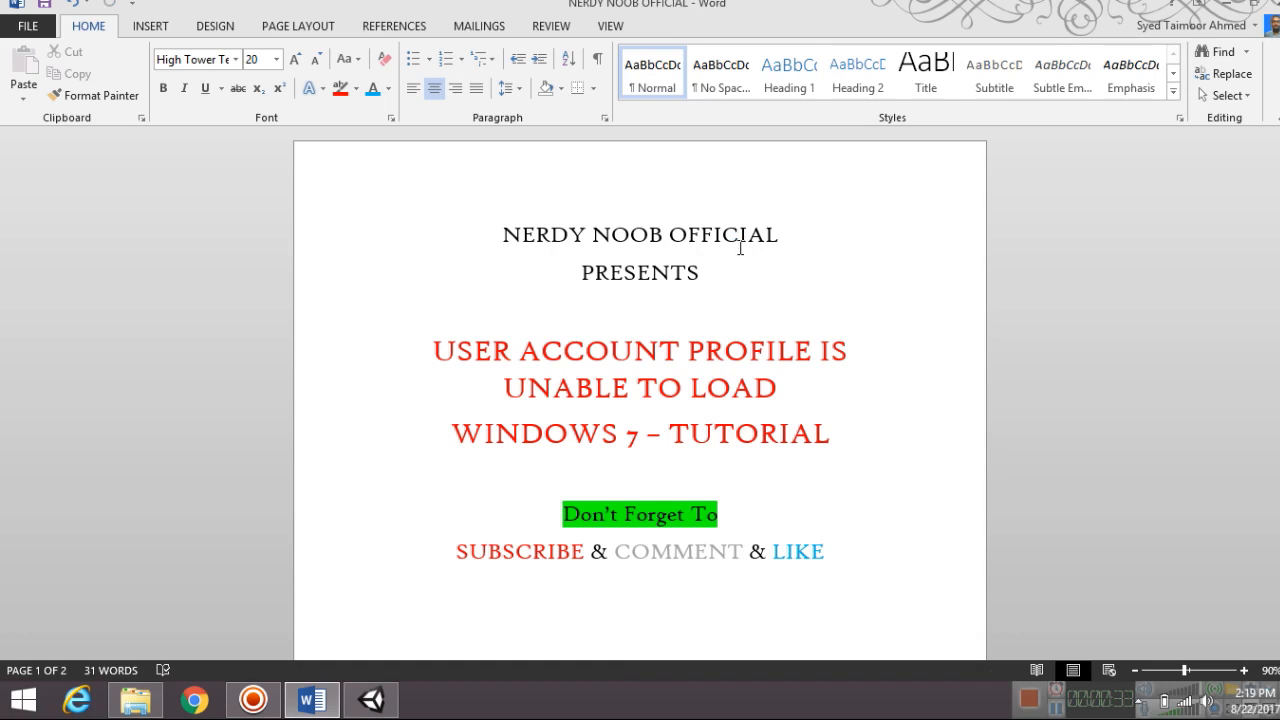
pyautogui.click(740, 236)
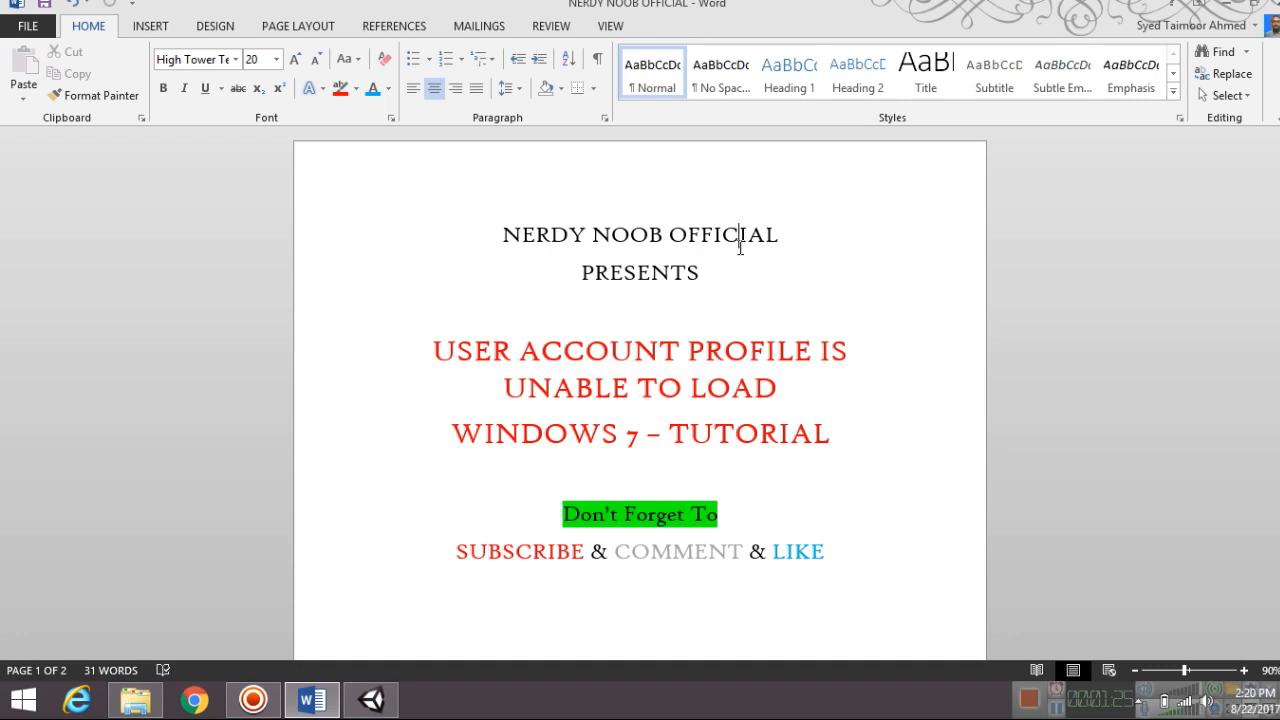
pyautogui.scroll(-3)
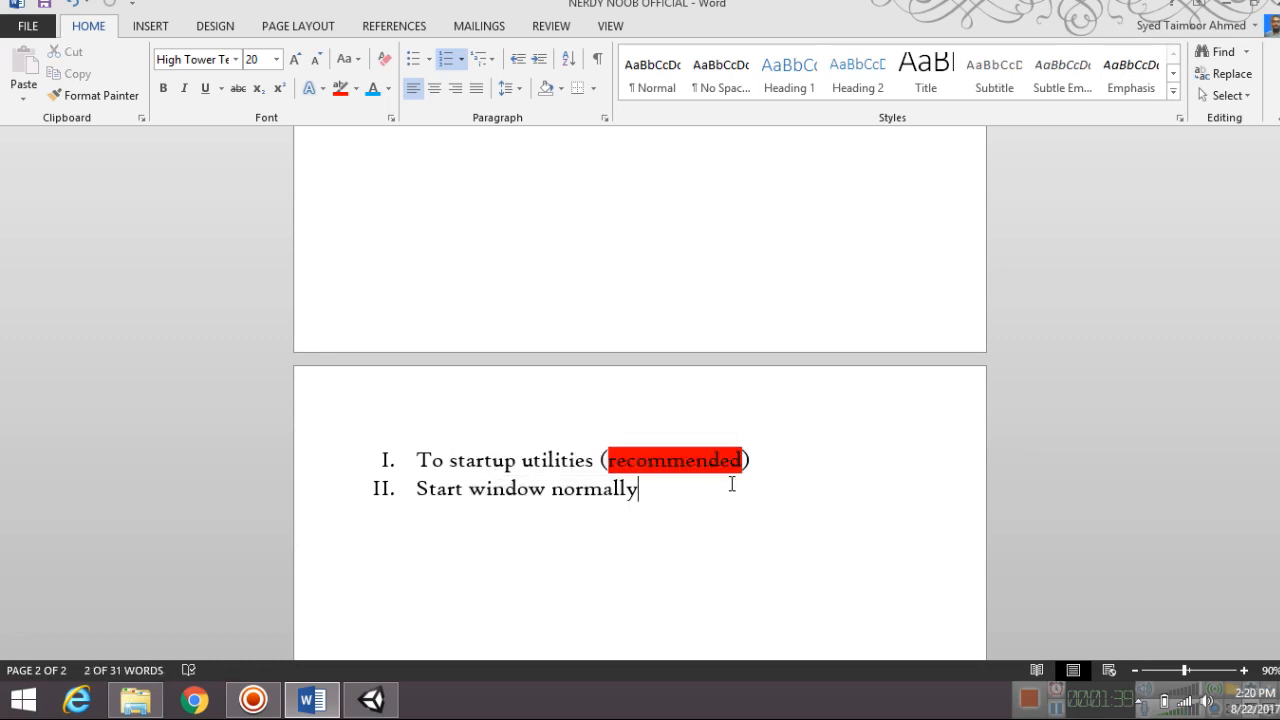
pyautogui.moveTo(808, 498)
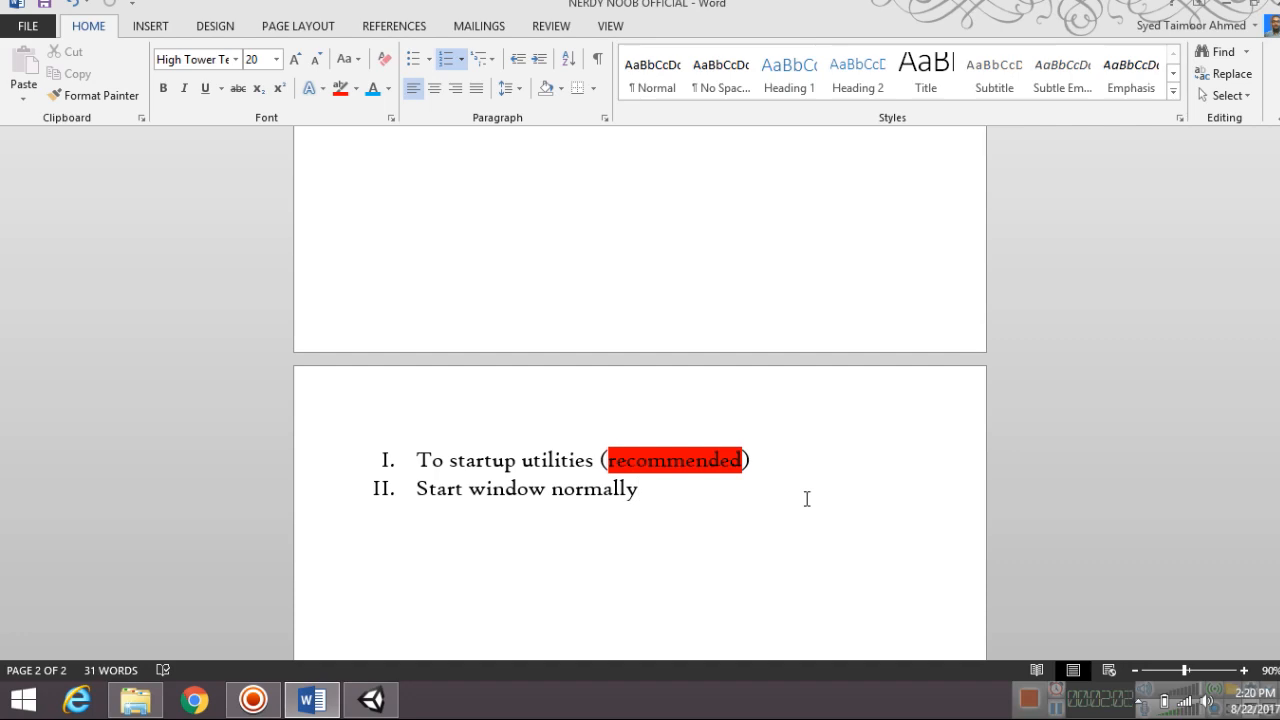
pyautogui.moveTo(868, 482)
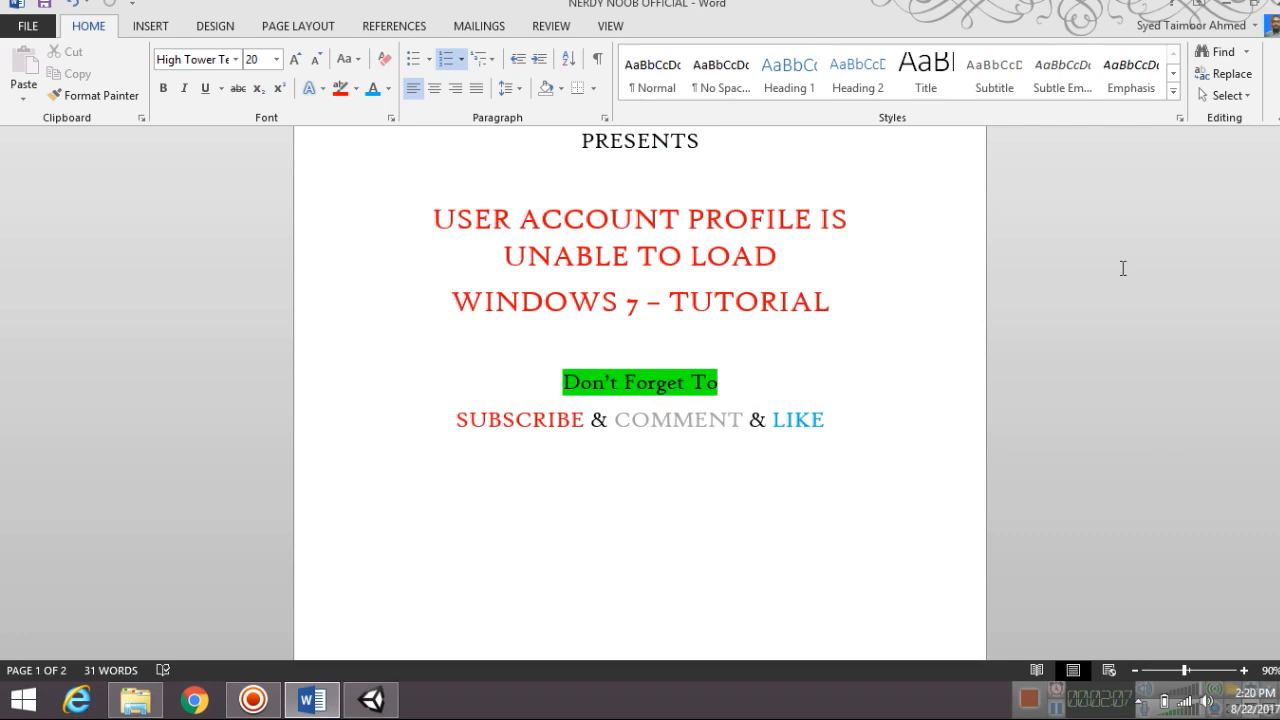
pyautogui.scroll(-3)
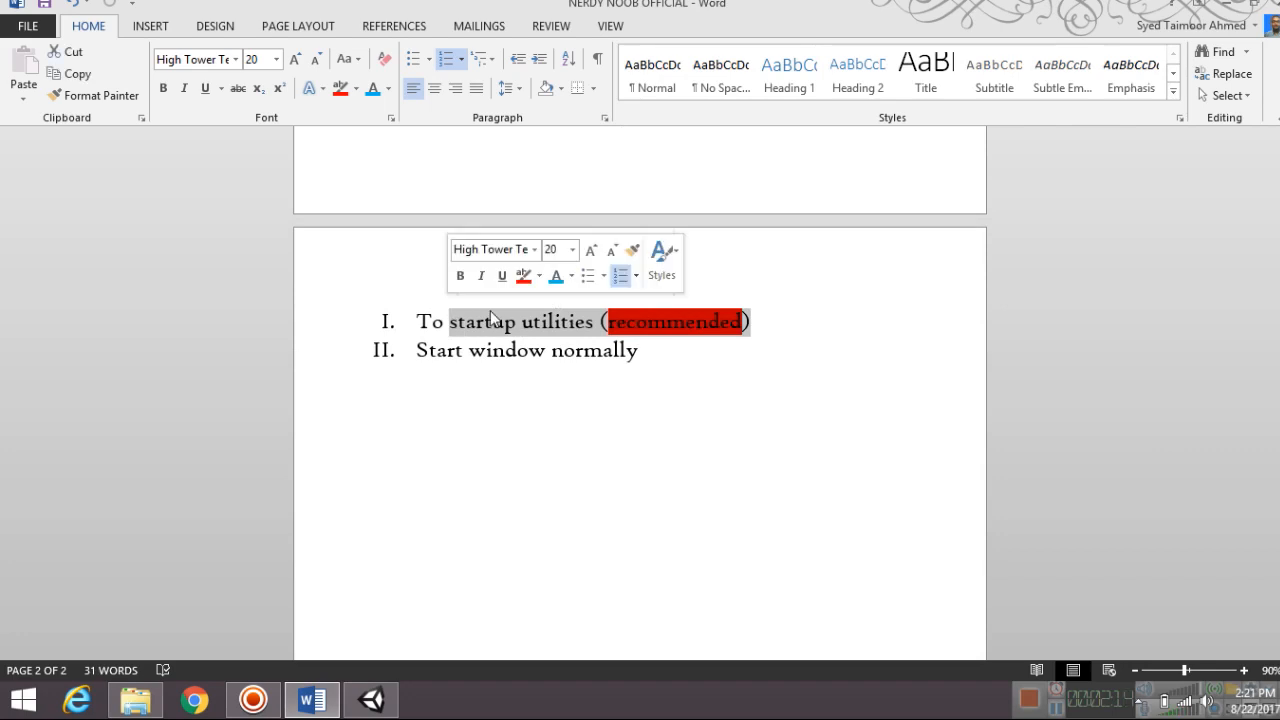
pyautogui.click(692, 356)
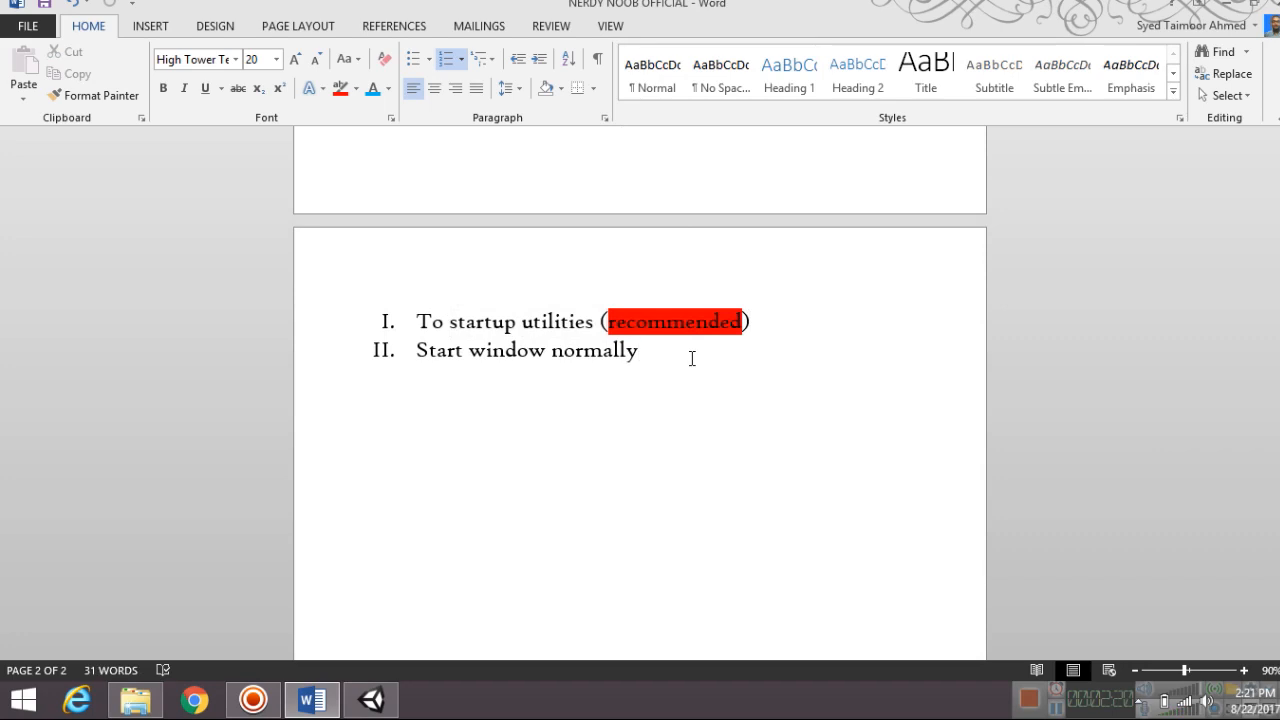
pyautogui.click(636, 350)
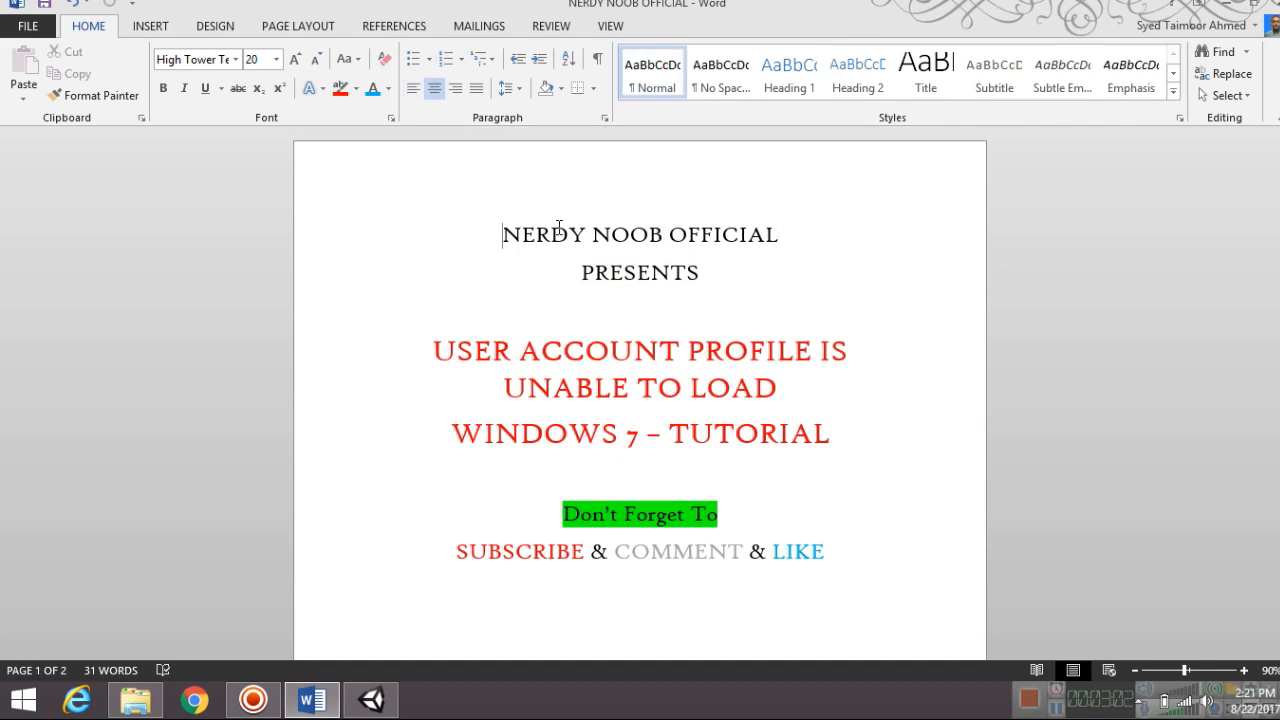
pyautogui.moveTo(234, 206)
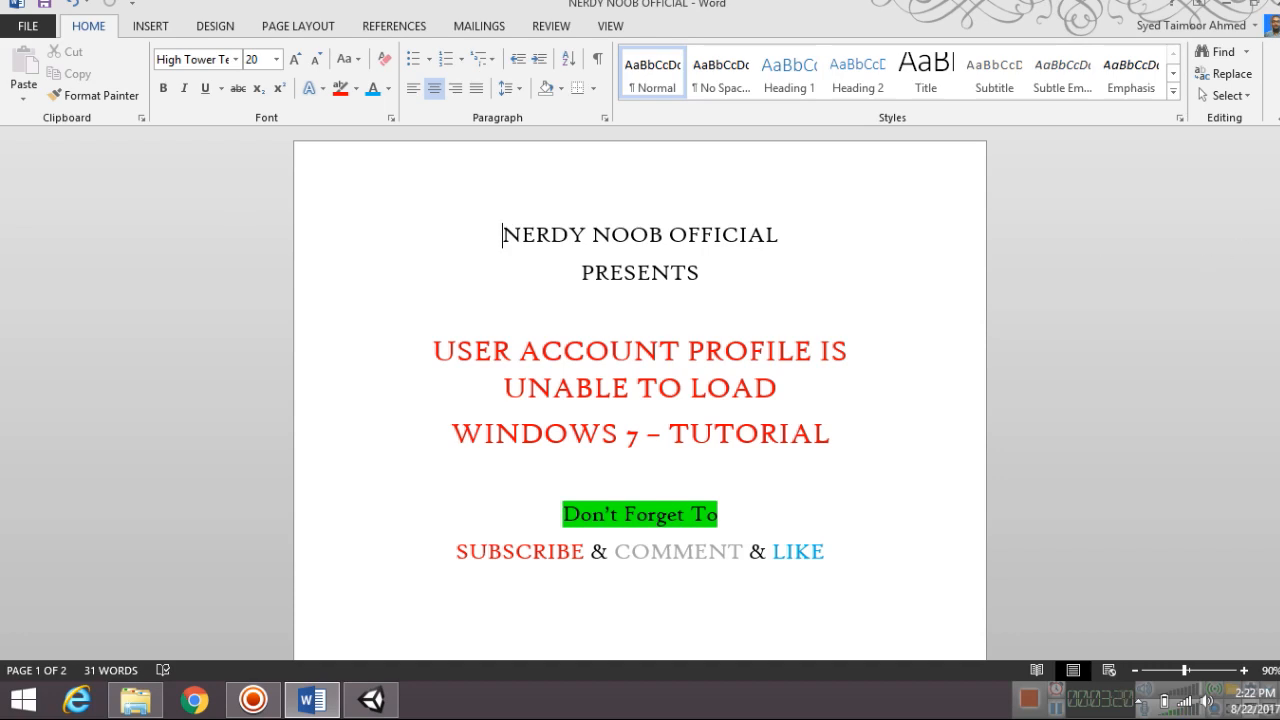
pyautogui.scroll(-3)
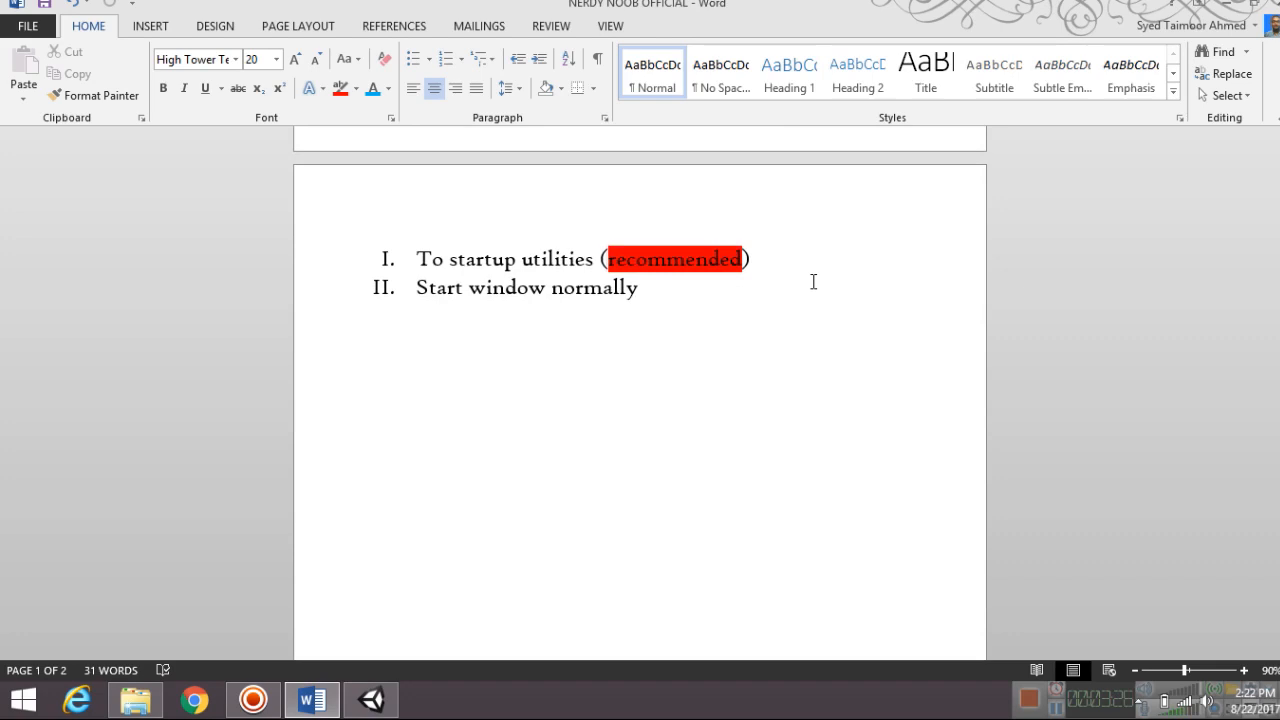
pyautogui.moveTo(1260, 486)
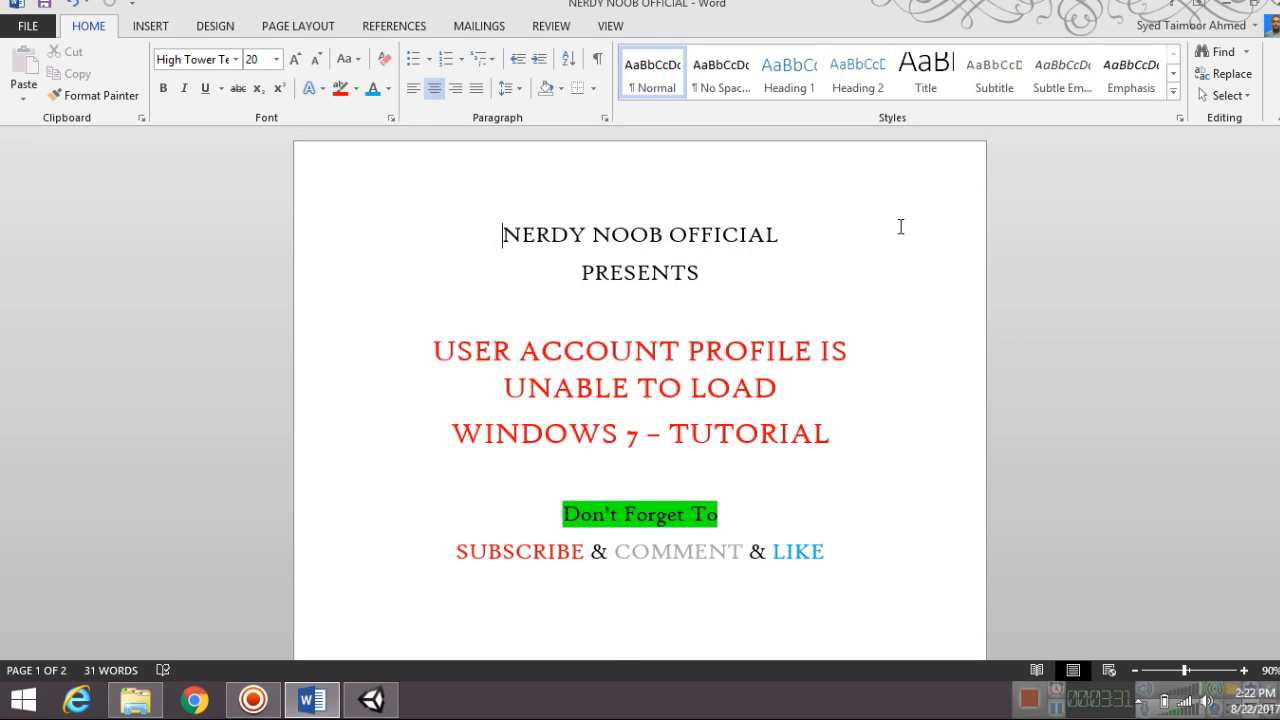
pyautogui.moveTo(676, 336)
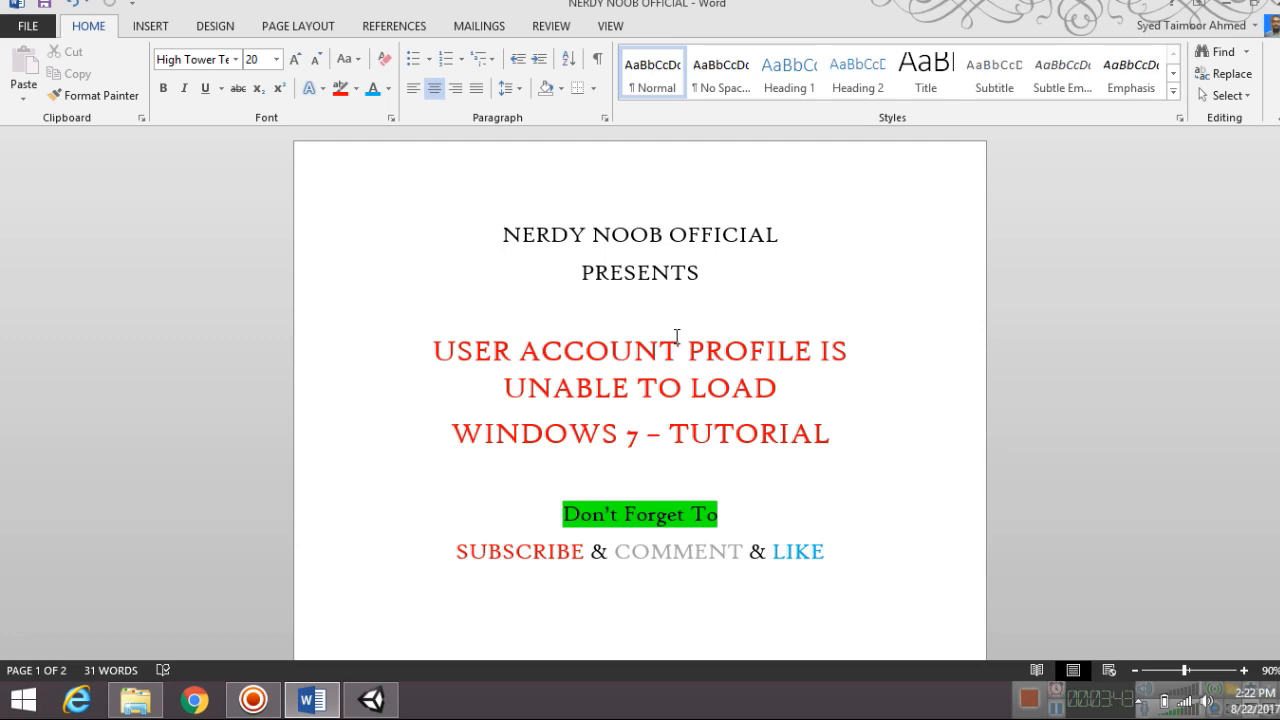
pyautogui.click(502, 234)
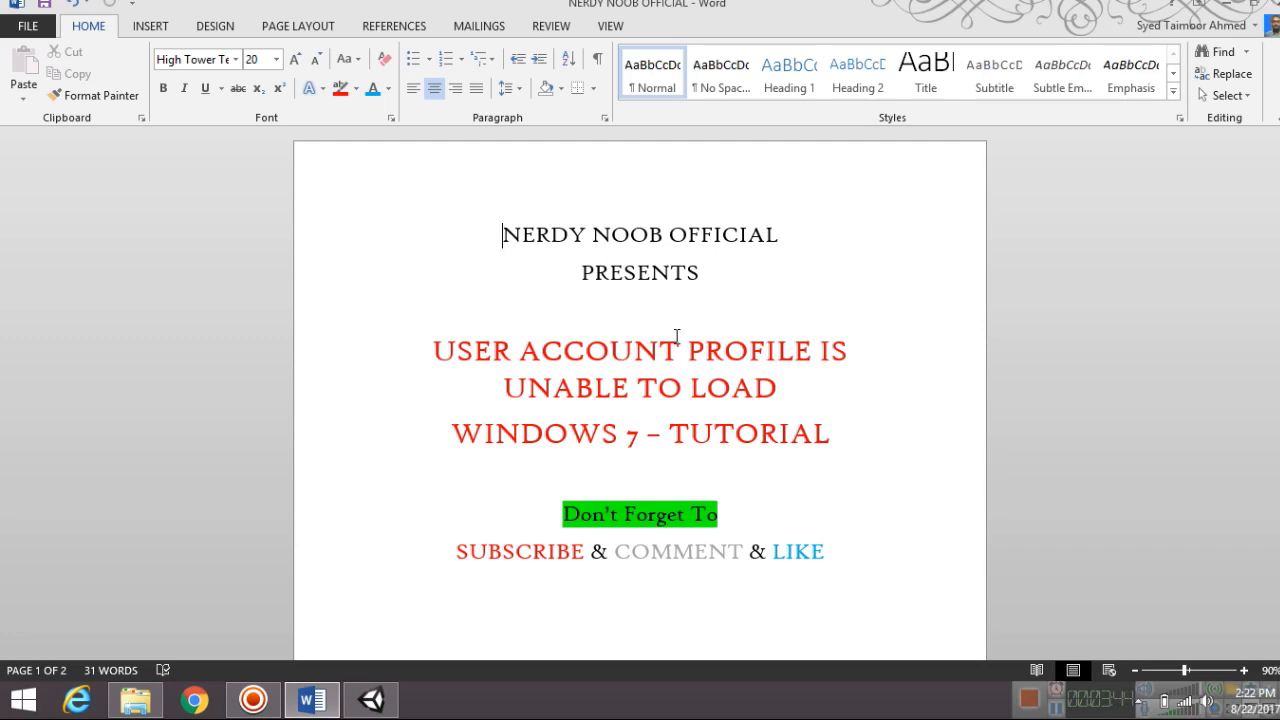